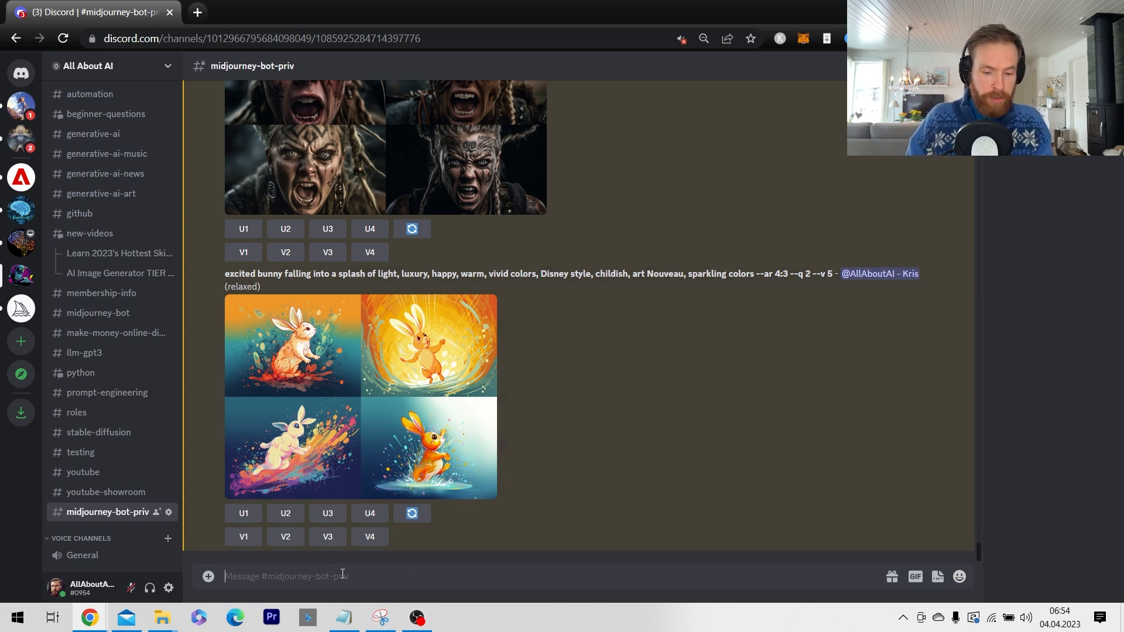
# Step: Run /describe and browse to the armored mouse image to upload it
pyautogui.write('/')
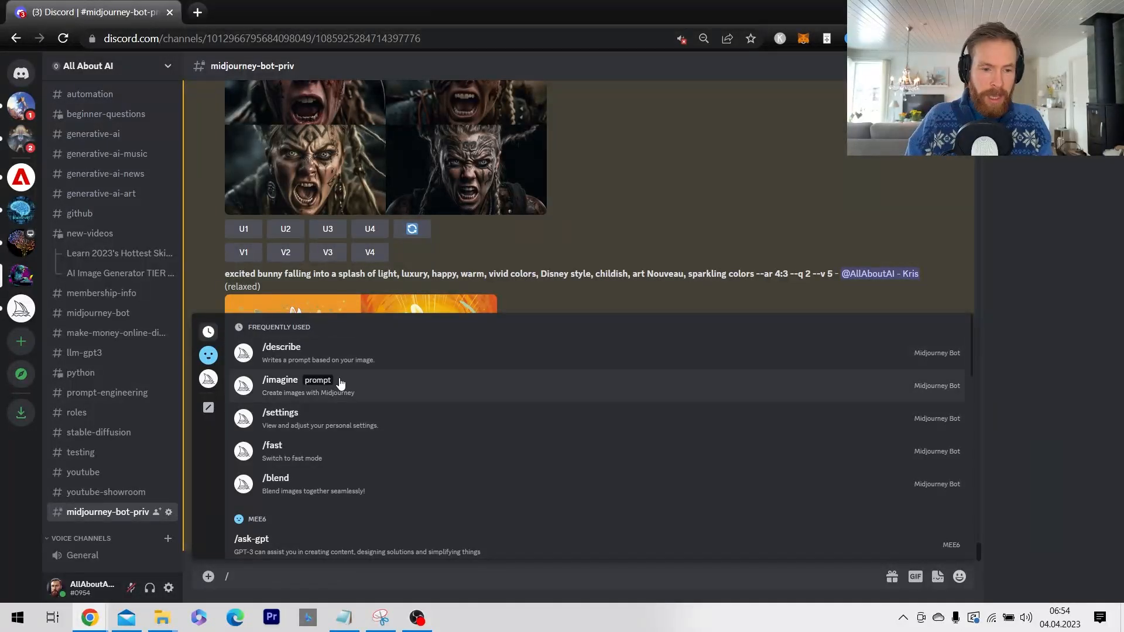
pyautogui.click(281, 351)
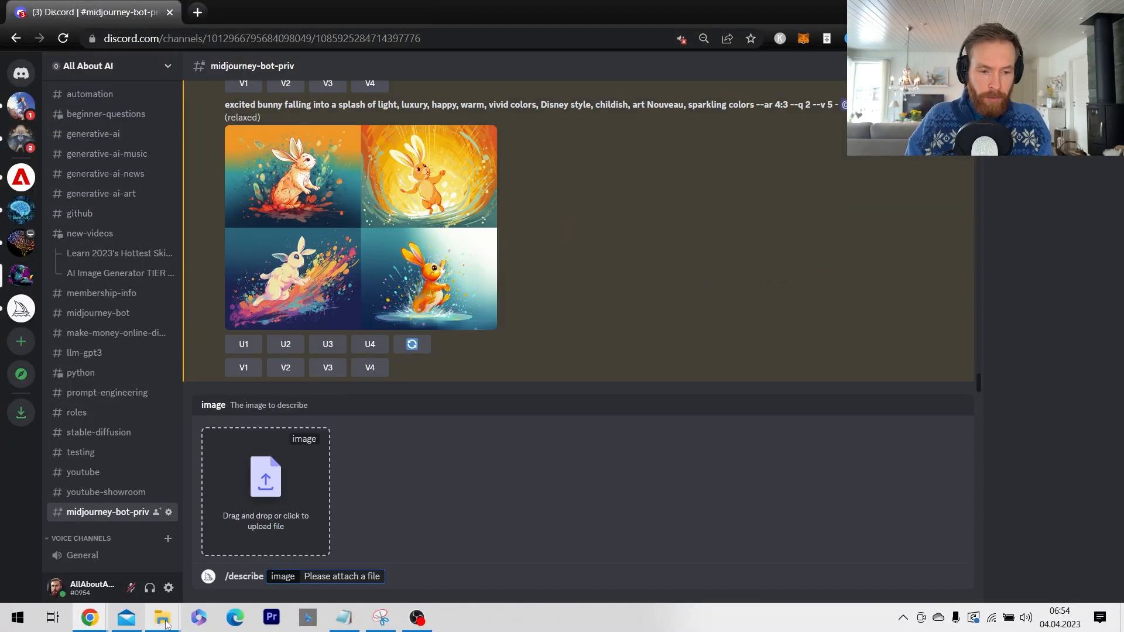
pyautogui.click(162, 617)
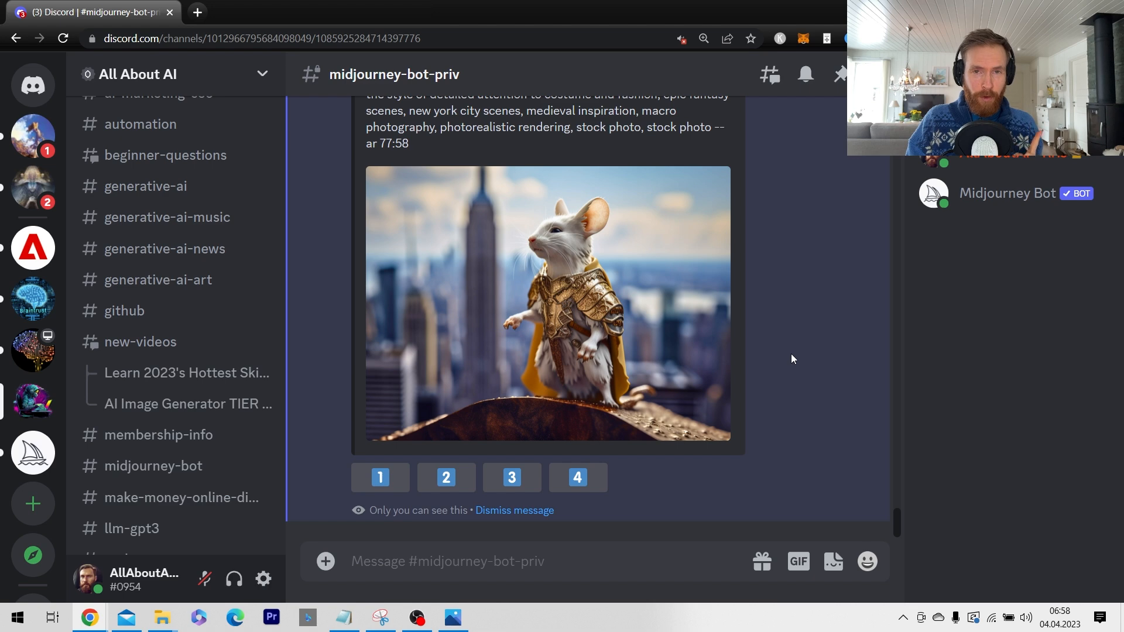
# Step: View the original armored mouse photo, then return to the Midjourney channel
pyautogui.click(547, 305)
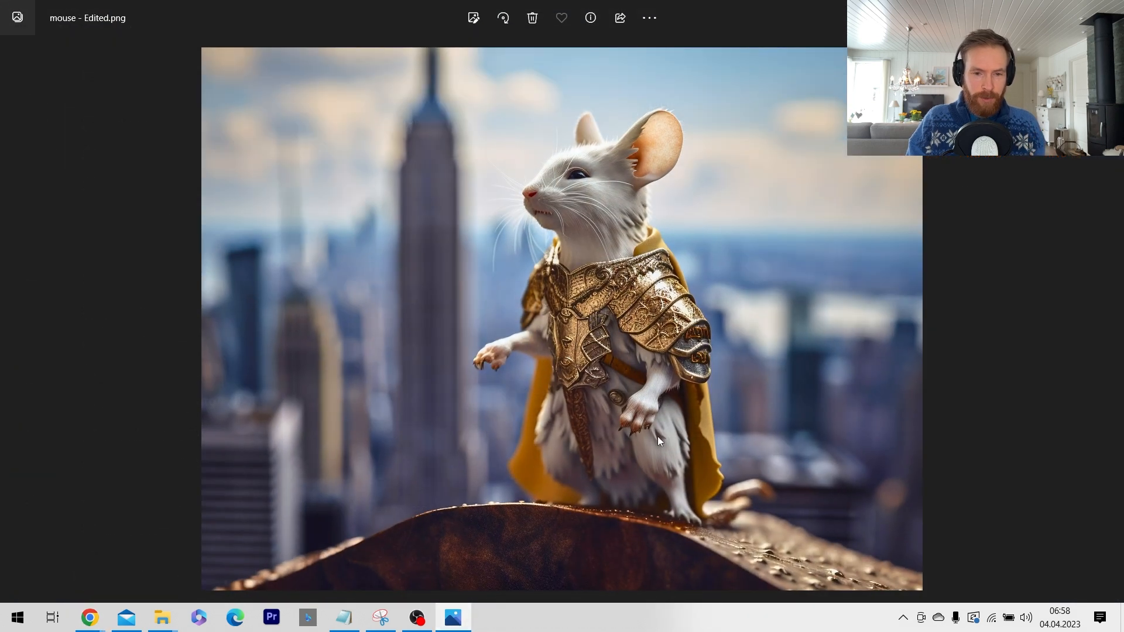
pyautogui.moveTo(566, 226)
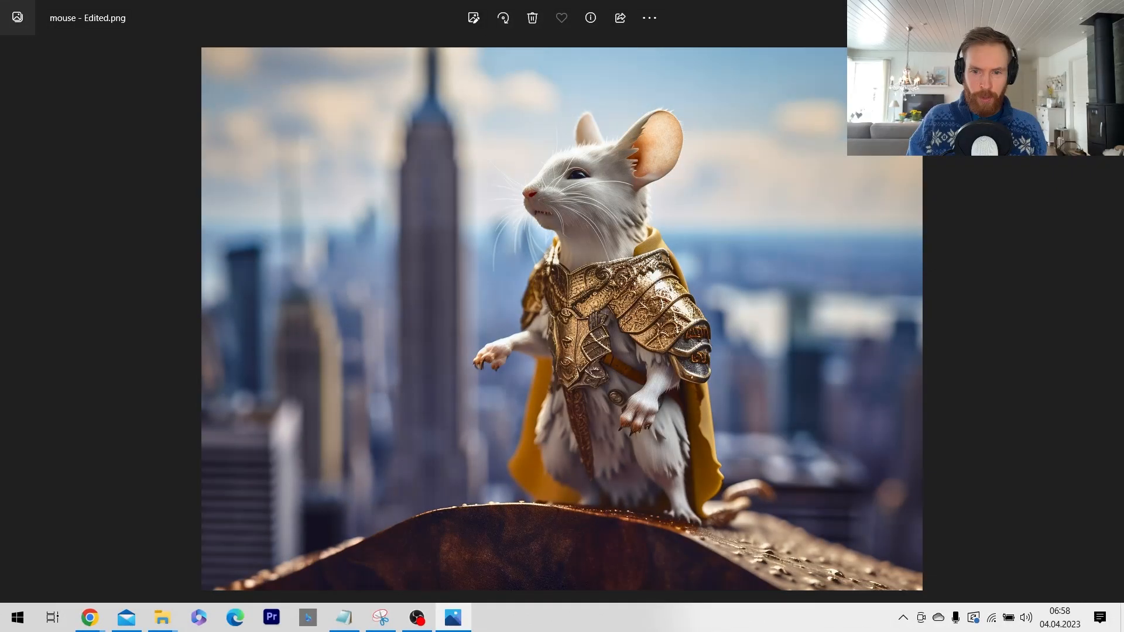
pyautogui.click(89, 617)
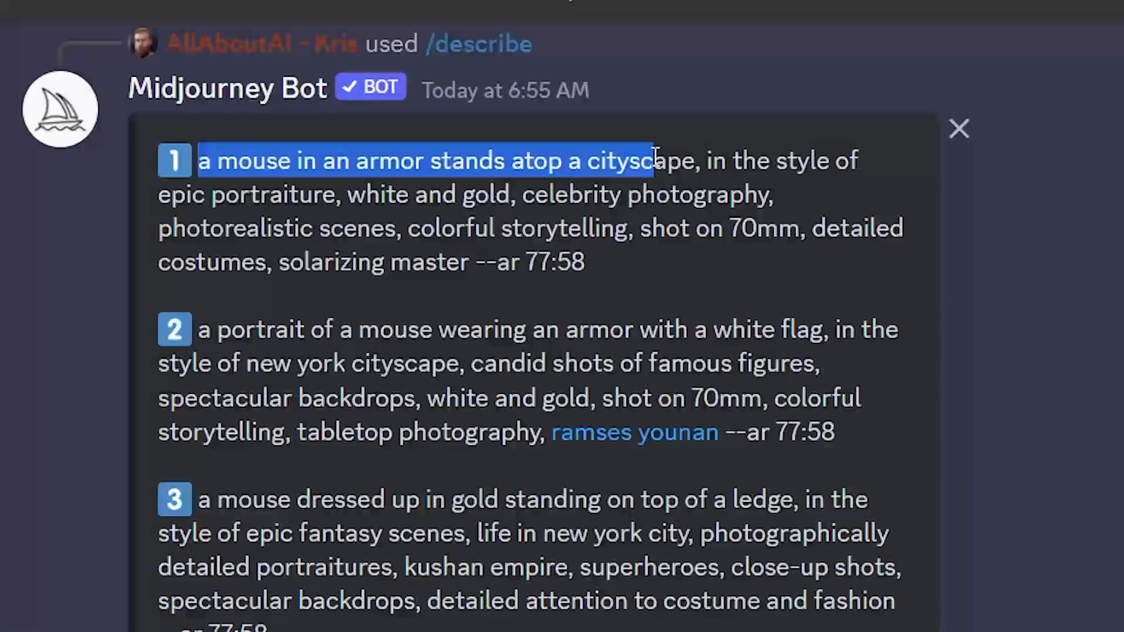
# Step: Highlight prompt 1's text through 'epic portraiture' and scroll down past the remaining prompts
pyautogui.moveTo(651, 161); pyautogui.dragTo(716, 160)
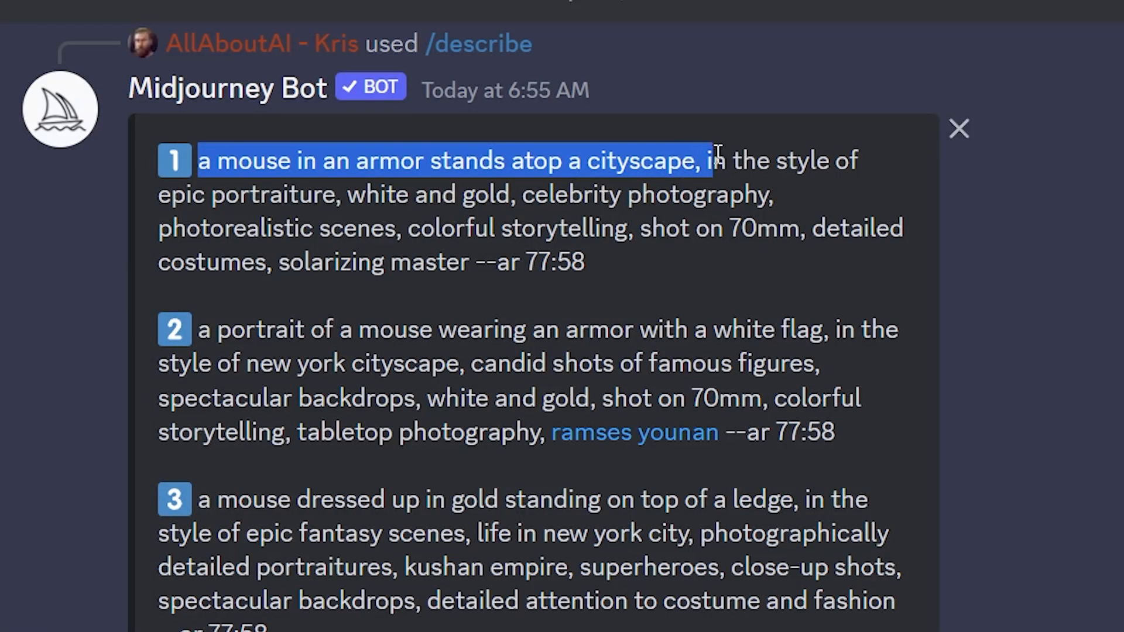
pyautogui.moveTo(713, 161); pyautogui.dragTo(351, 195)
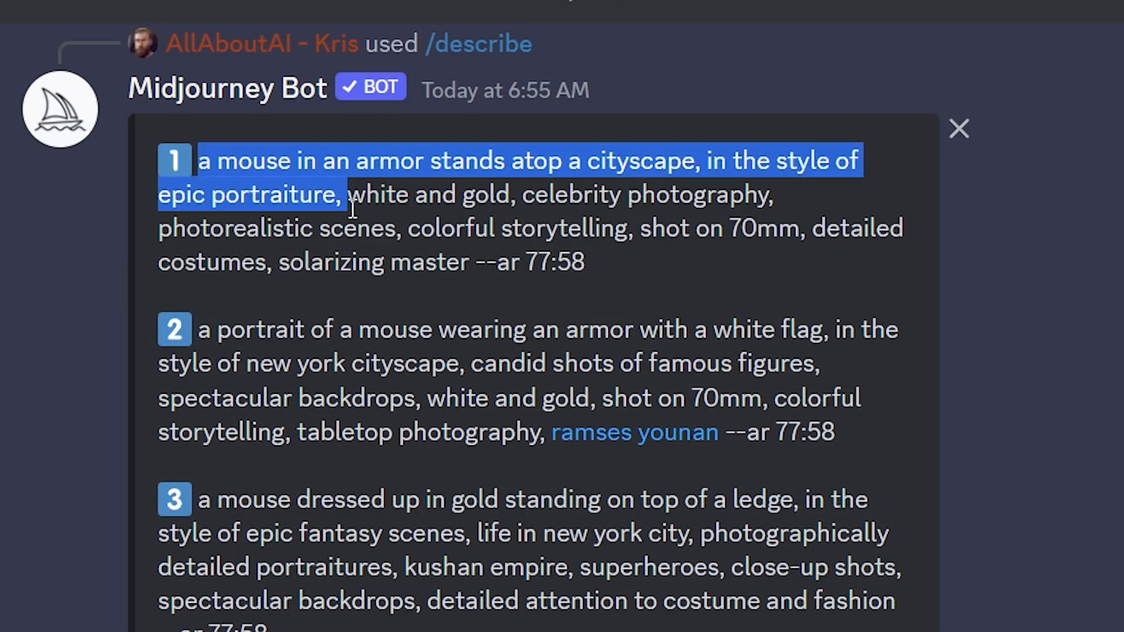
pyautogui.moveTo(344, 194); pyautogui.dragTo(573, 194)
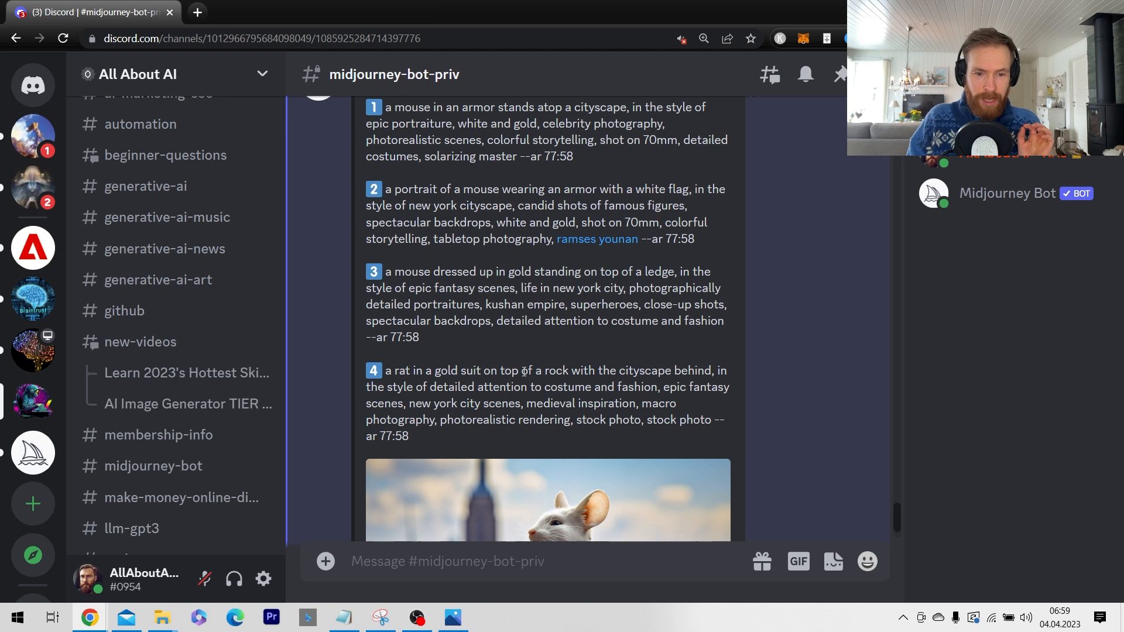
pyautogui.moveTo(537, 345)
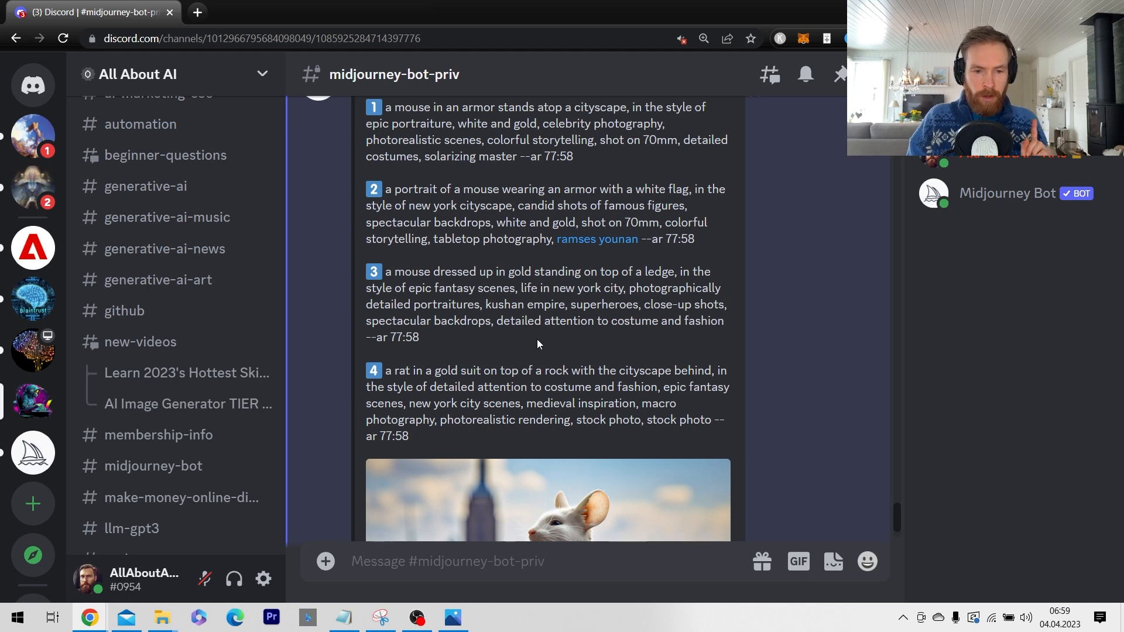
pyautogui.moveTo(577, 164)
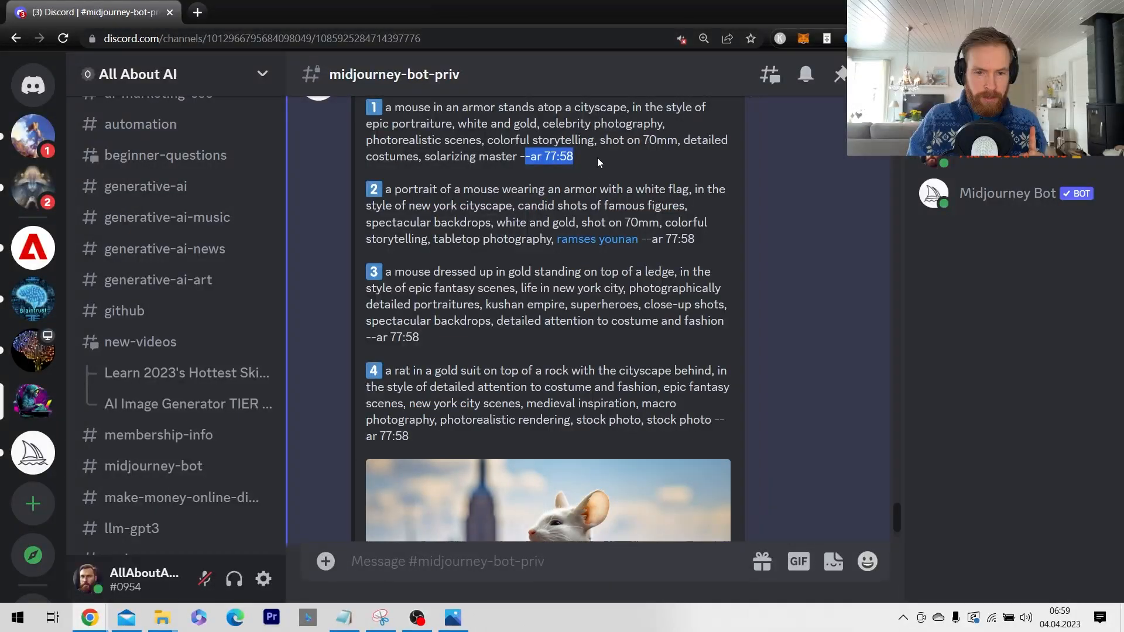
pyautogui.scroll(-3)
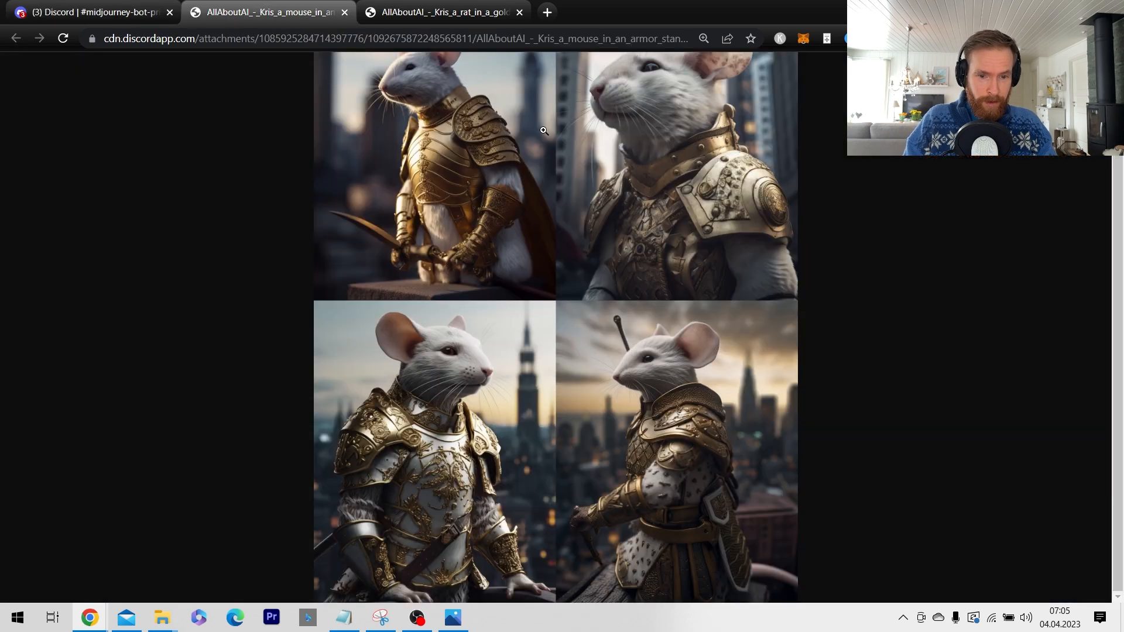
# Step: Zoom out of the mouse grid, then view the gold-suited rat grid full size and zoom back out
pyautogui.scroll(-3)
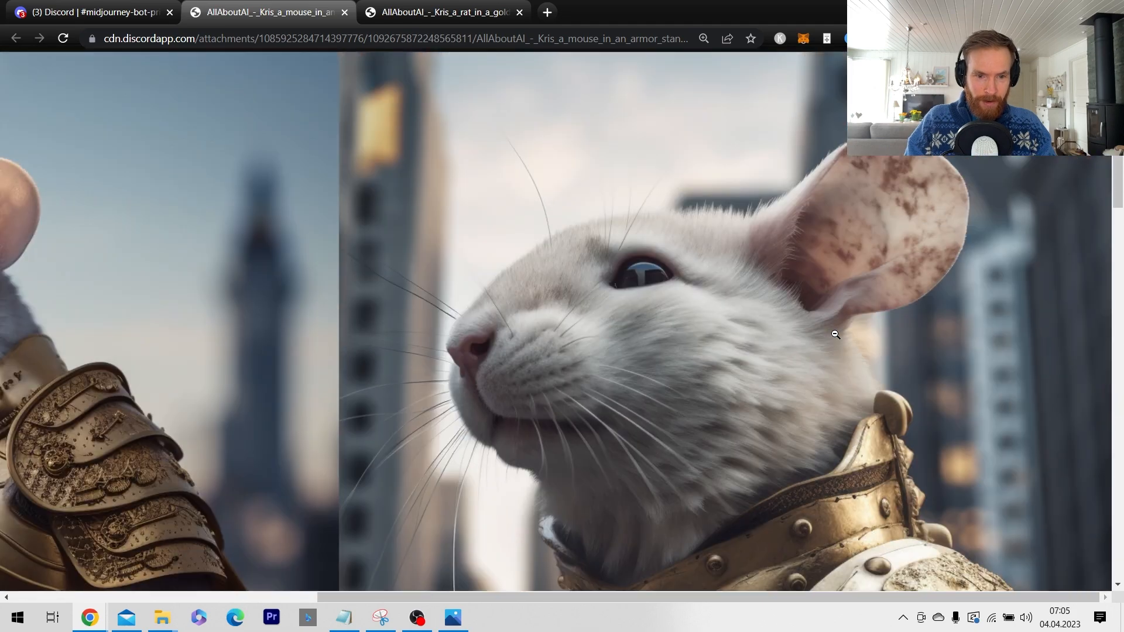
pyautogui.click(85, 12)
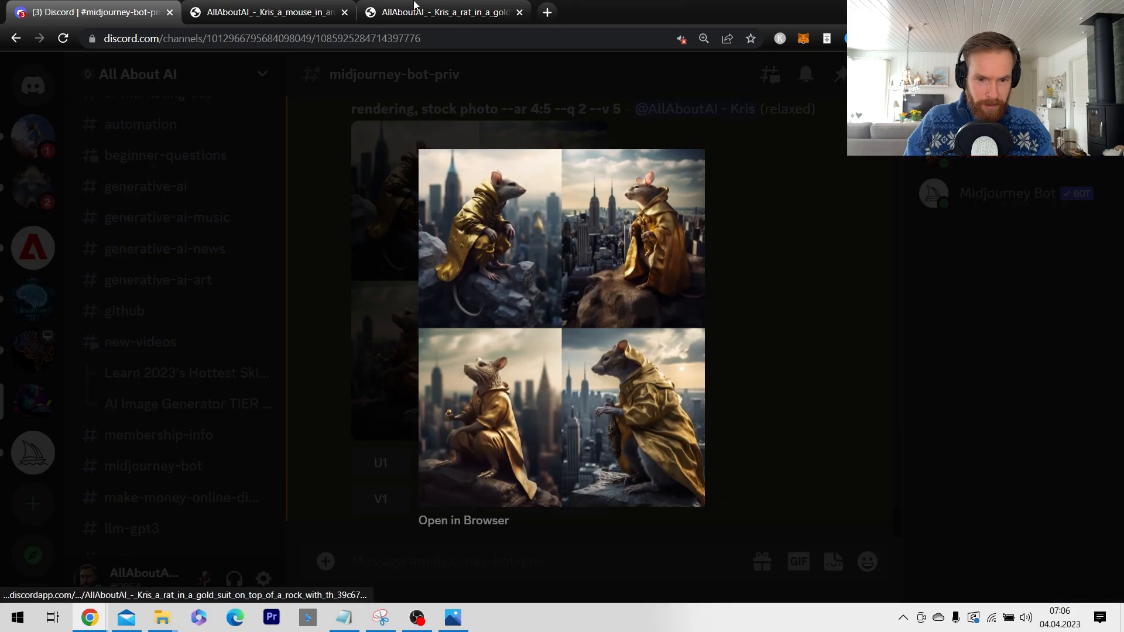
pyautogui.click(463, 520)
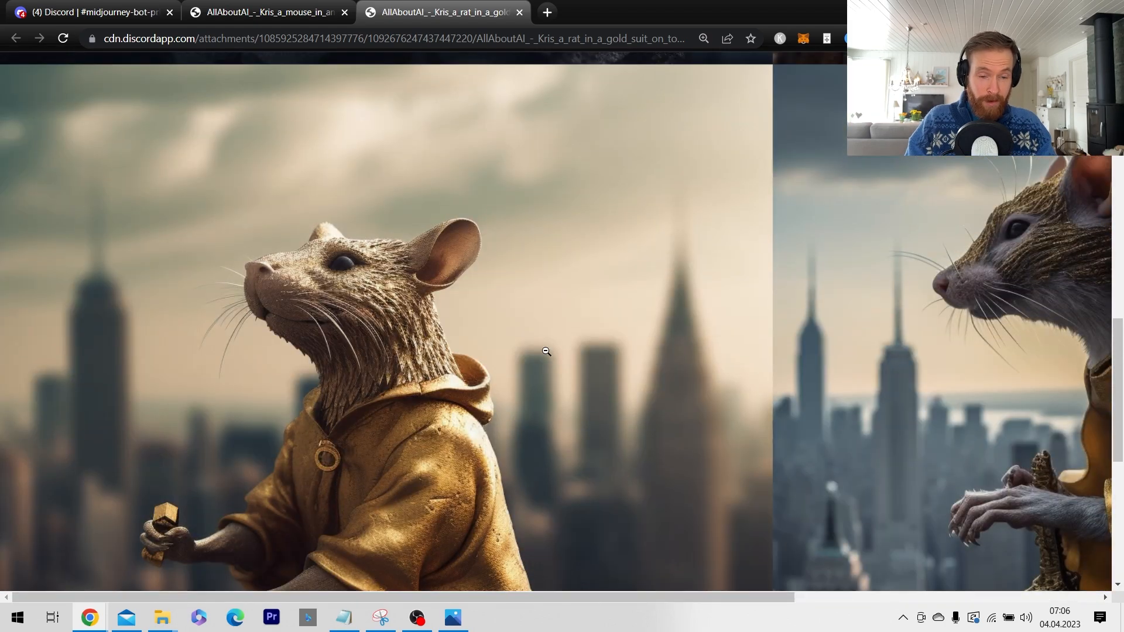
pyautogui.click(85, 12)
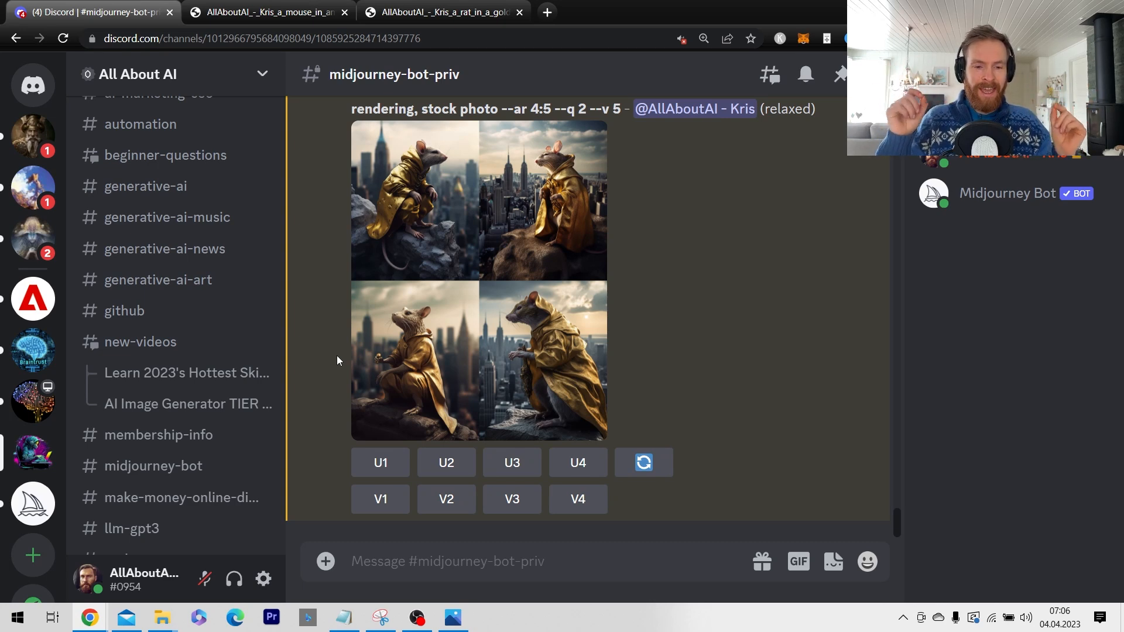
pyautogui.moveTo(347, 359)
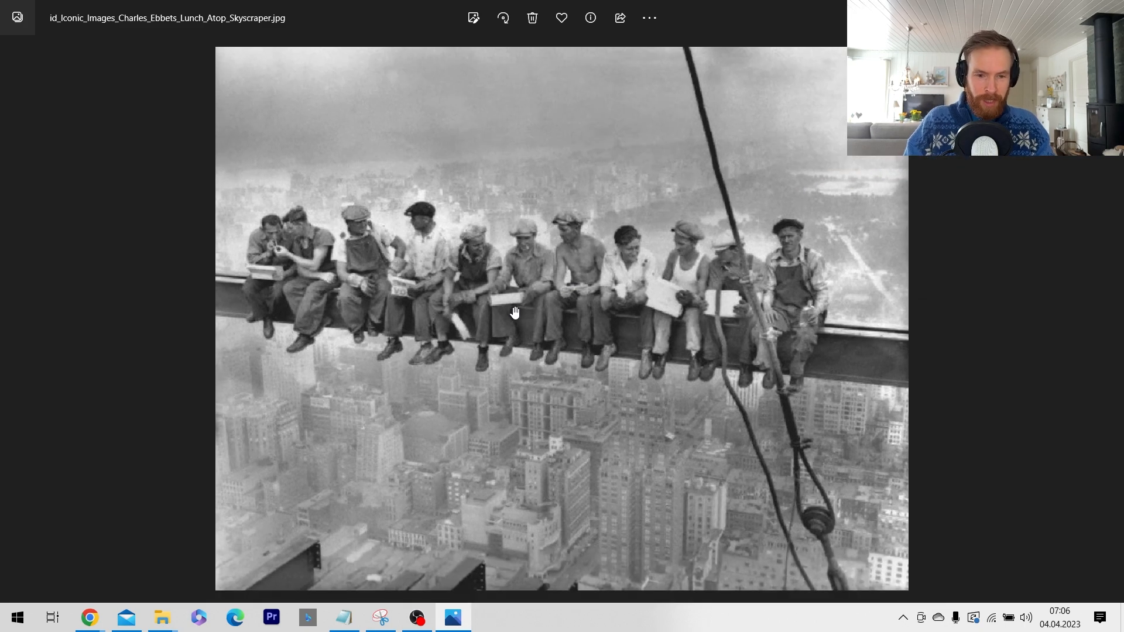
pyautogui.moveTo(353, 254)
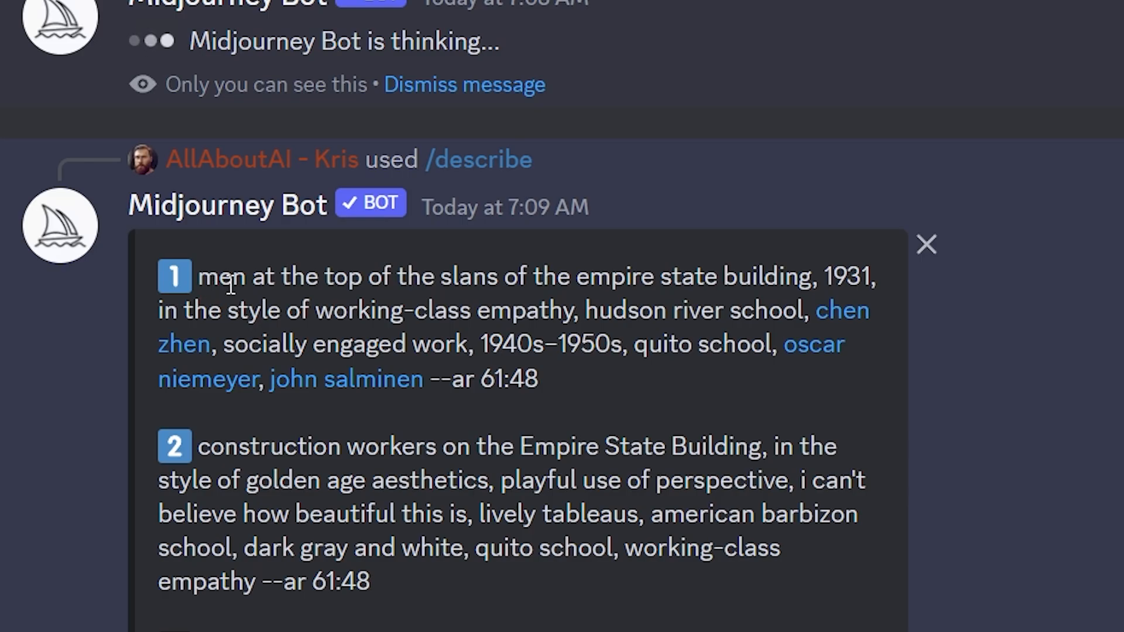
# Step: Copy the first Empire State prompt and scroll to the resulting 16:9 grid
pyautogui.moveTo(197, 276); pyautogui.dragTo(815, 276)
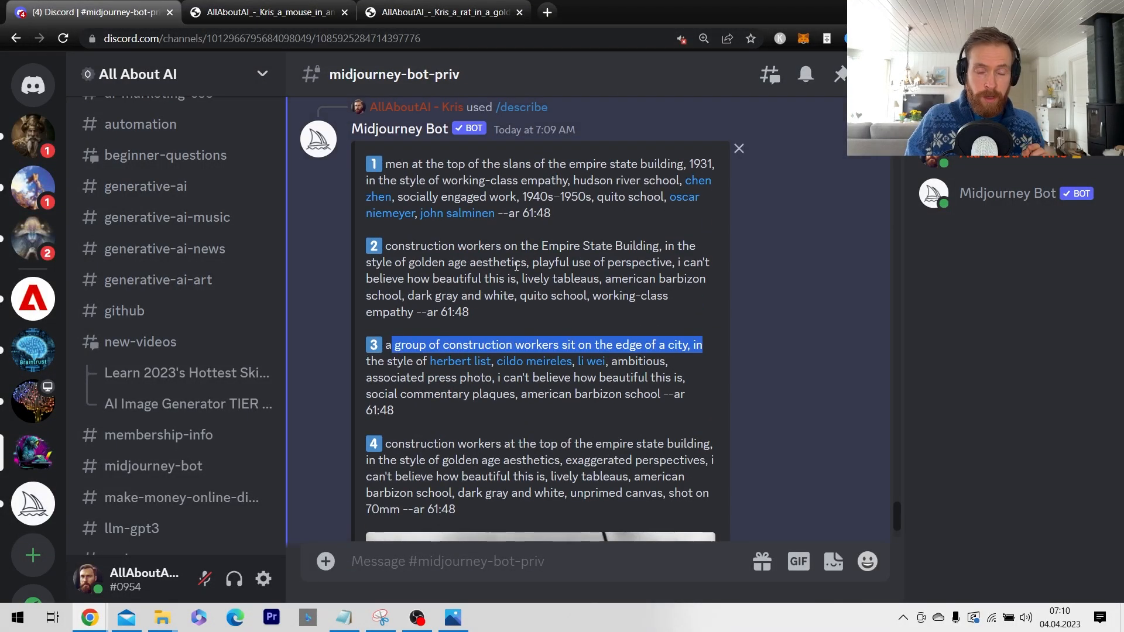
pyautogui.scroll(-3)
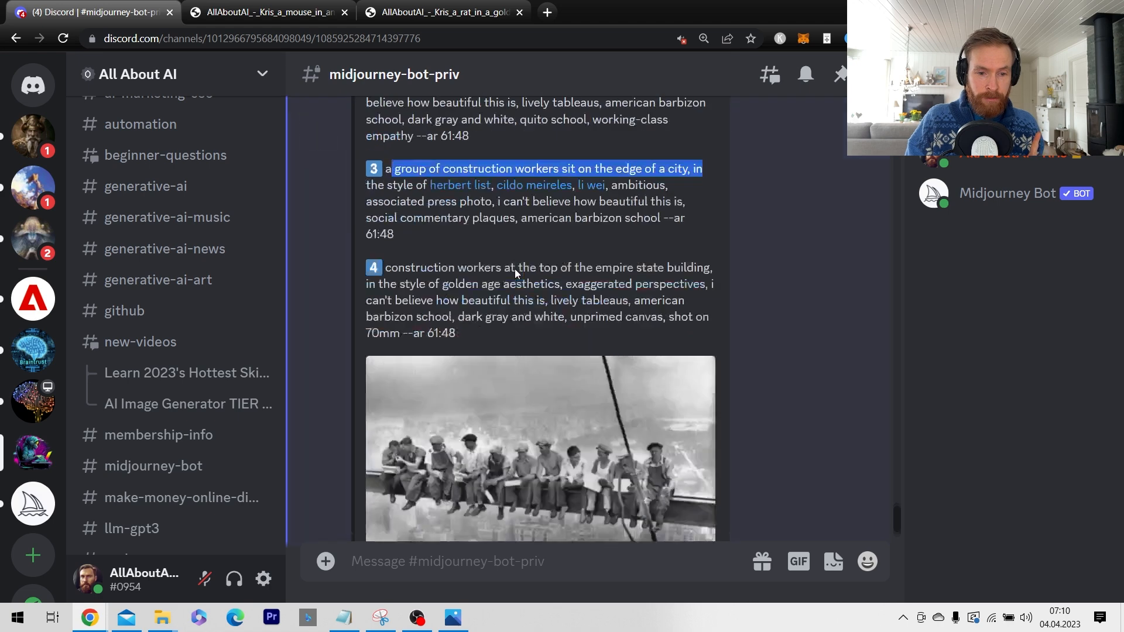
pyautogui.scroll(-3)
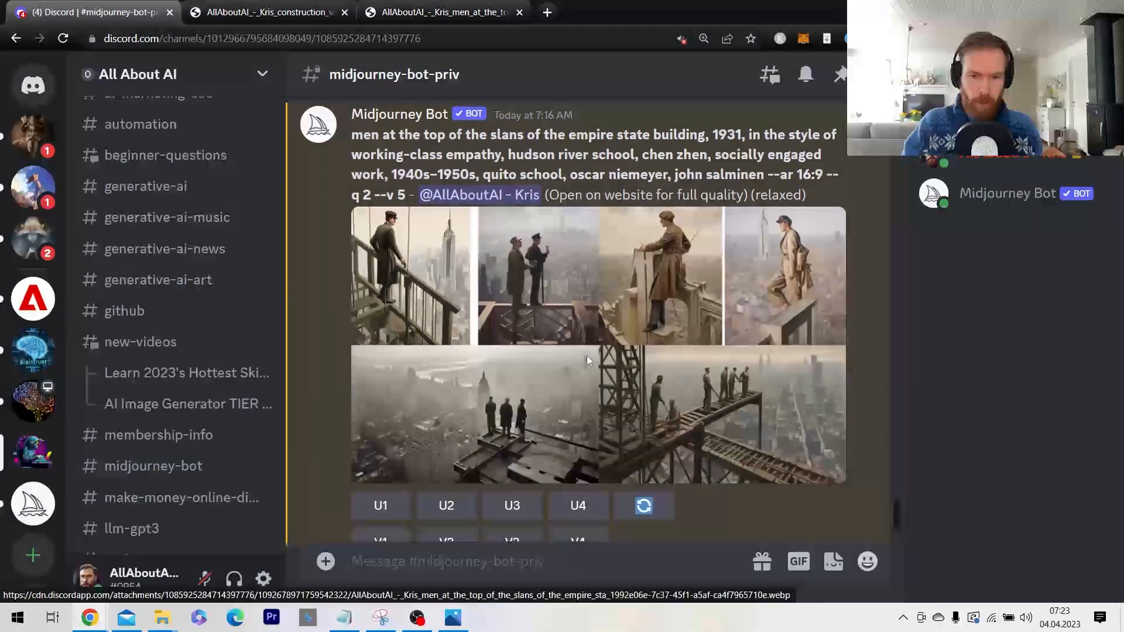
pyautogui.scroll(-3)
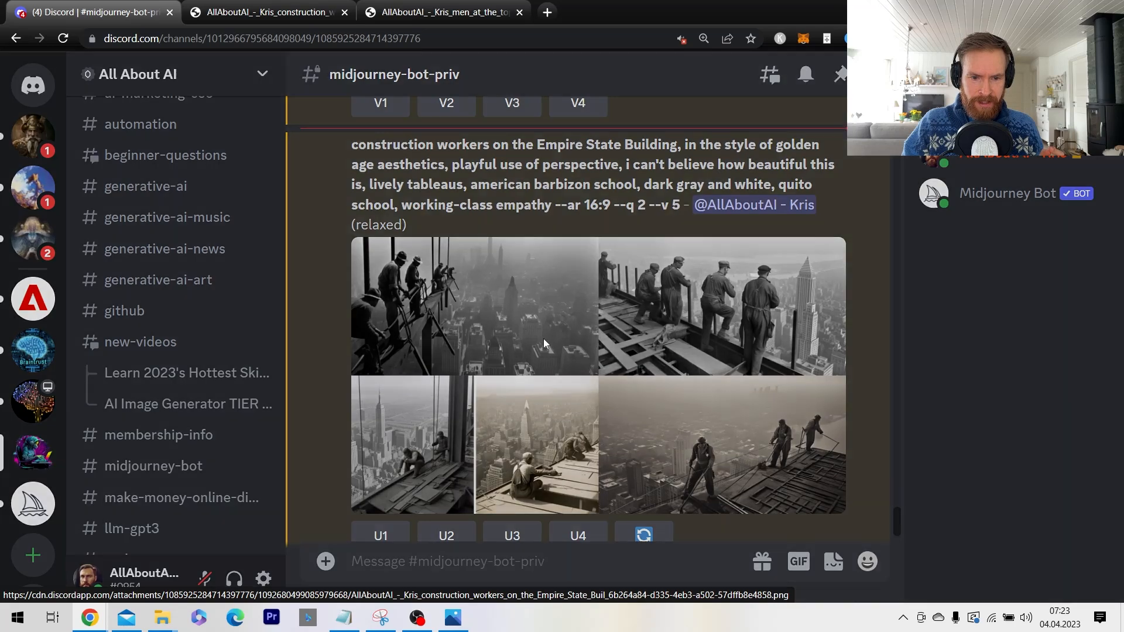
pyautogui.click(445, 11)
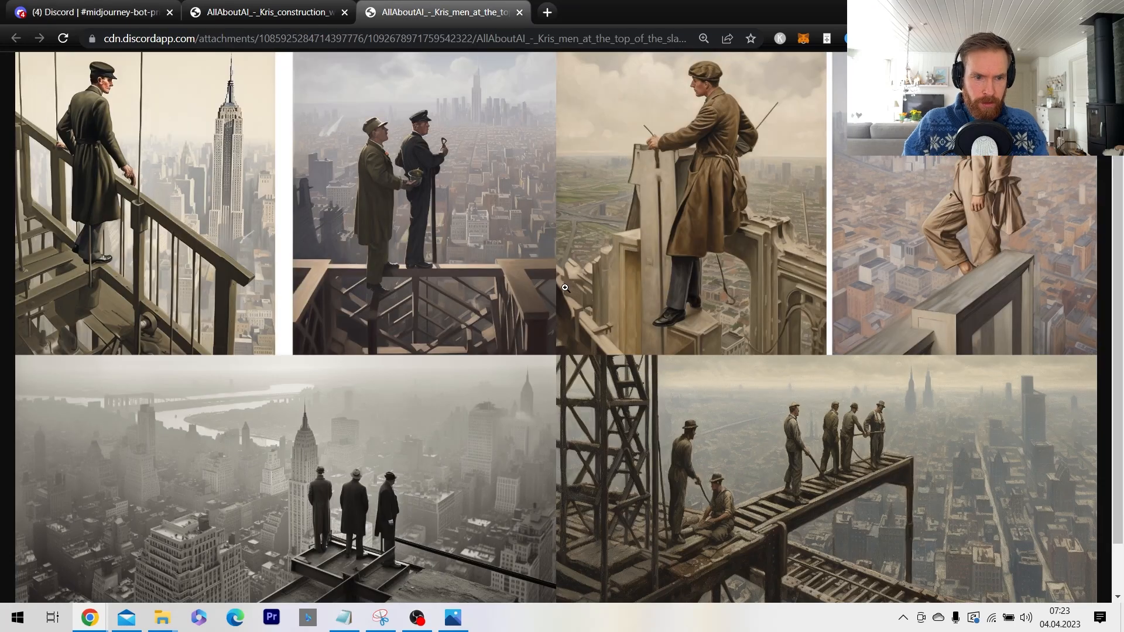
pyautogui.scroll(-3)
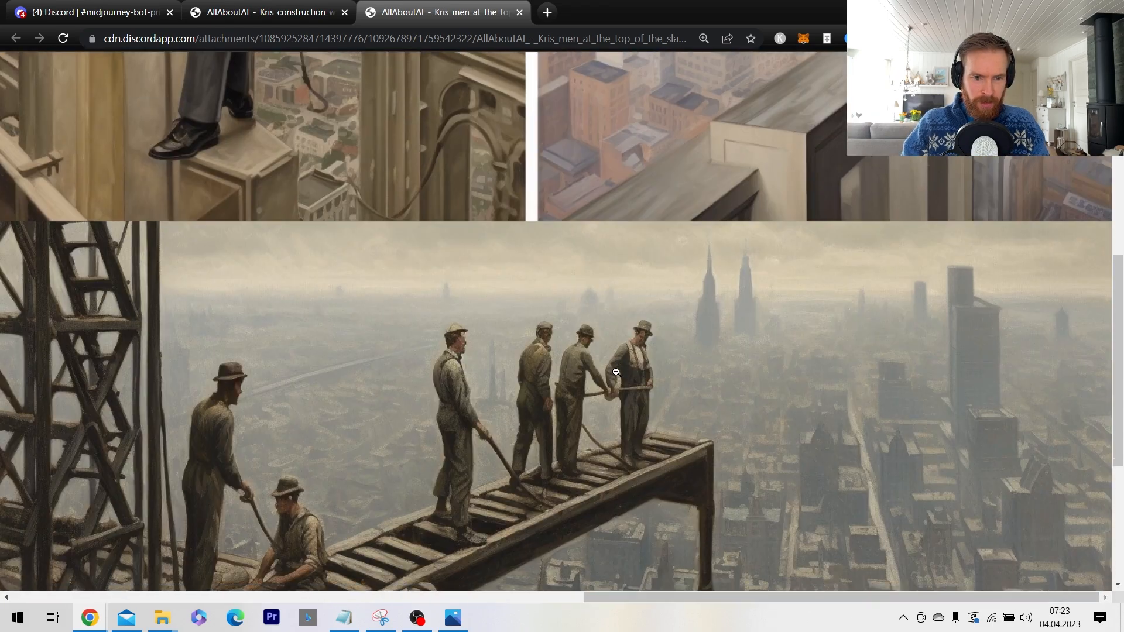
pyautogui.click(270, 12)
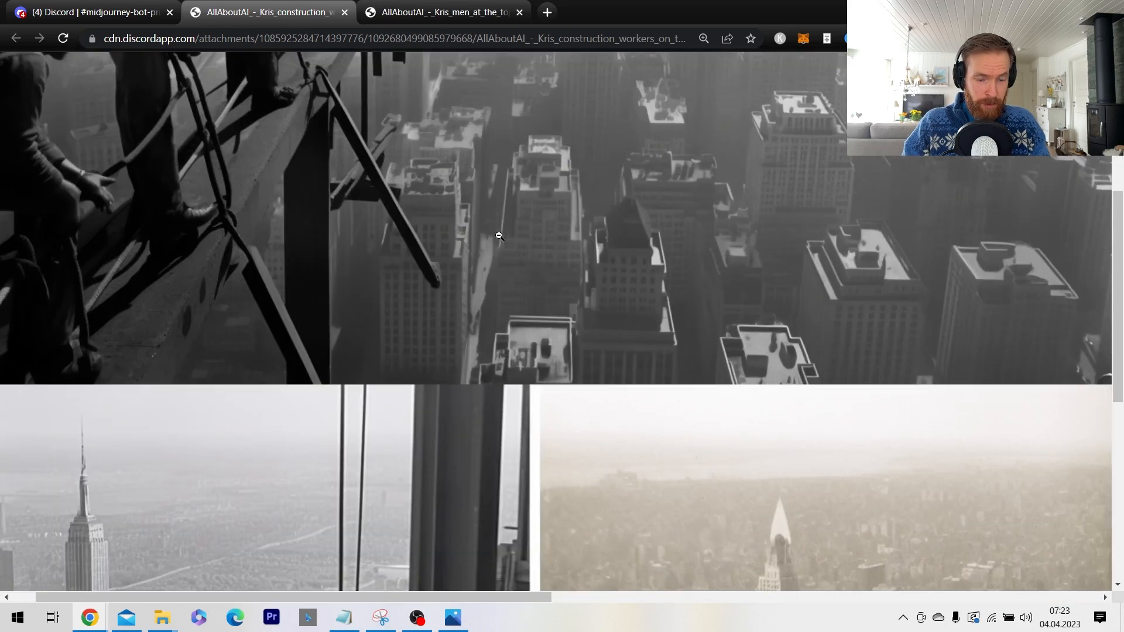
pyautogui.click(86, 12)
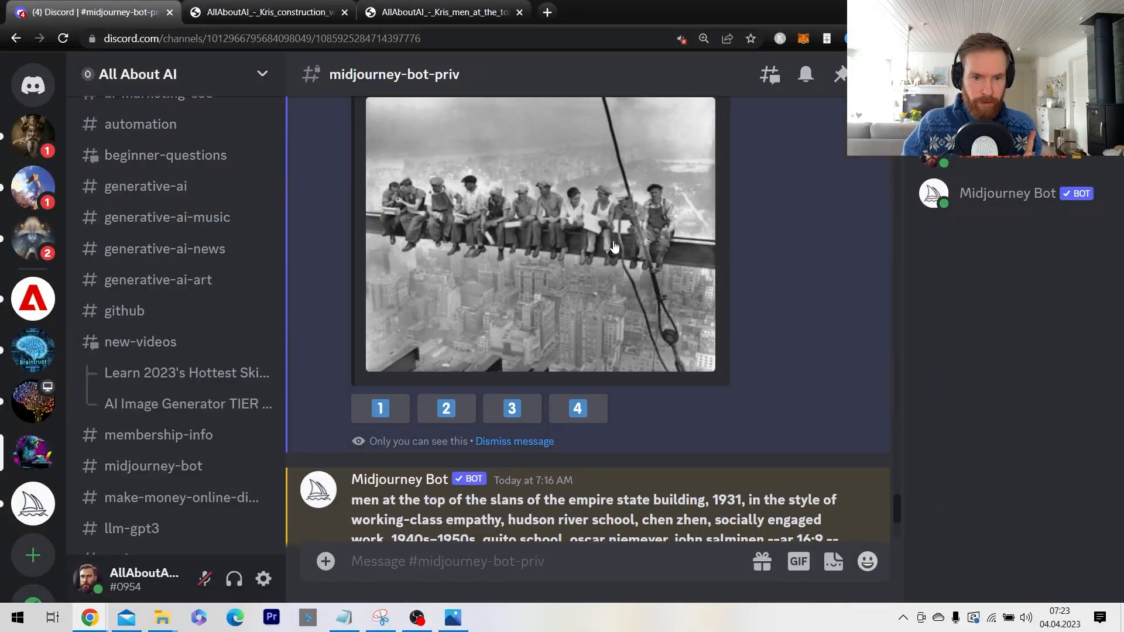
pyautogui.scroll(-3)
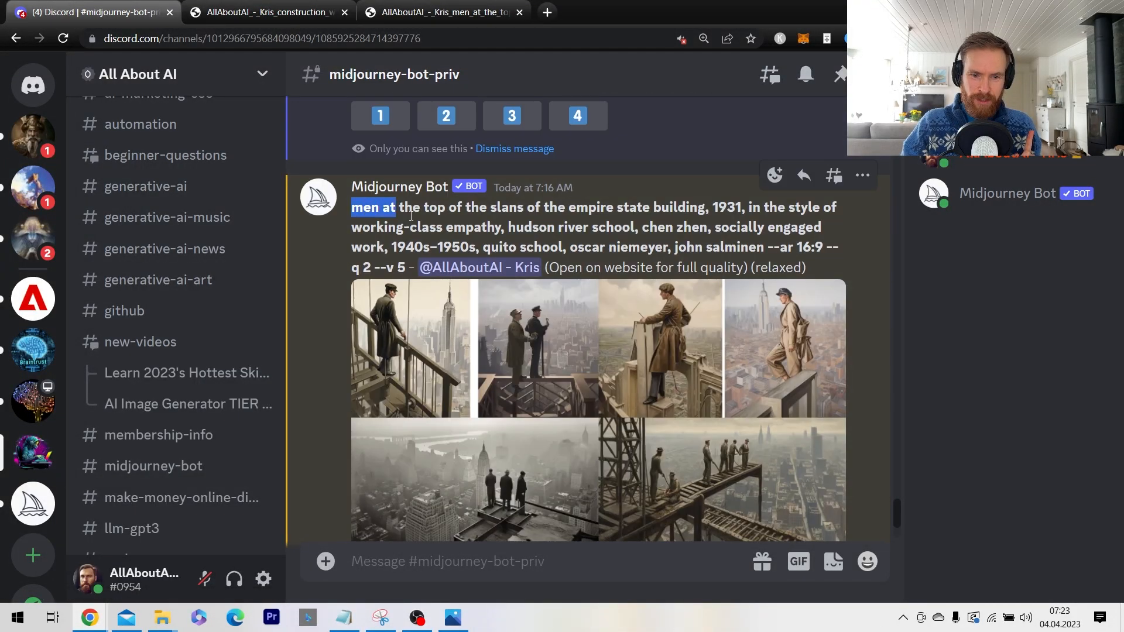
pyautogui.scroll(-3)
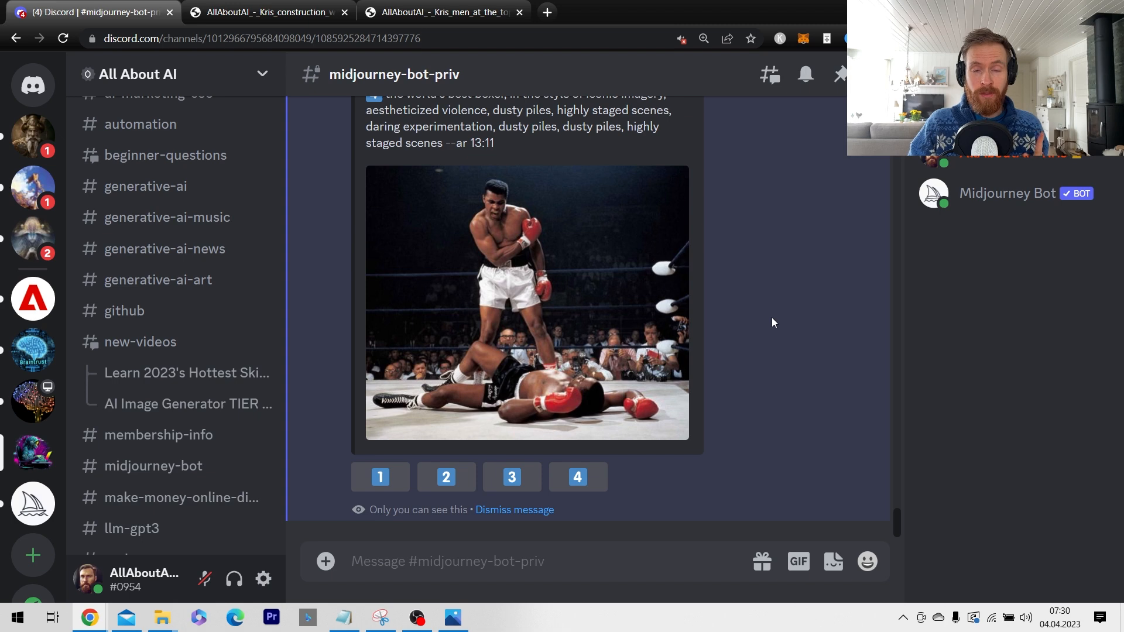
pyautogui.moveTo(800, 375)
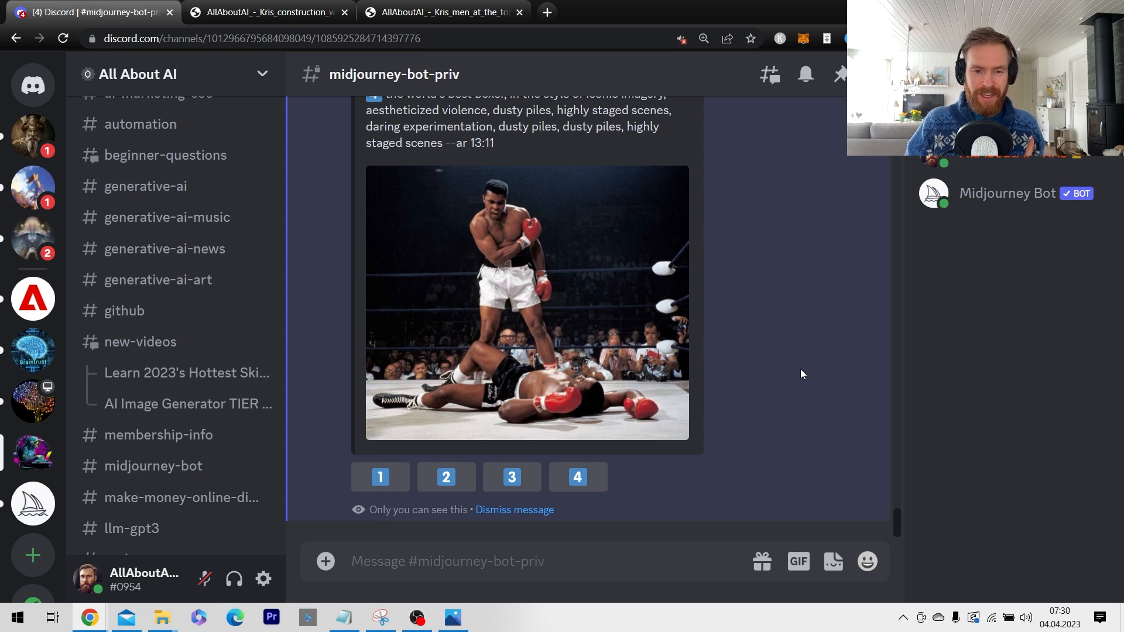
pyautogui.moveTo(794, 381)
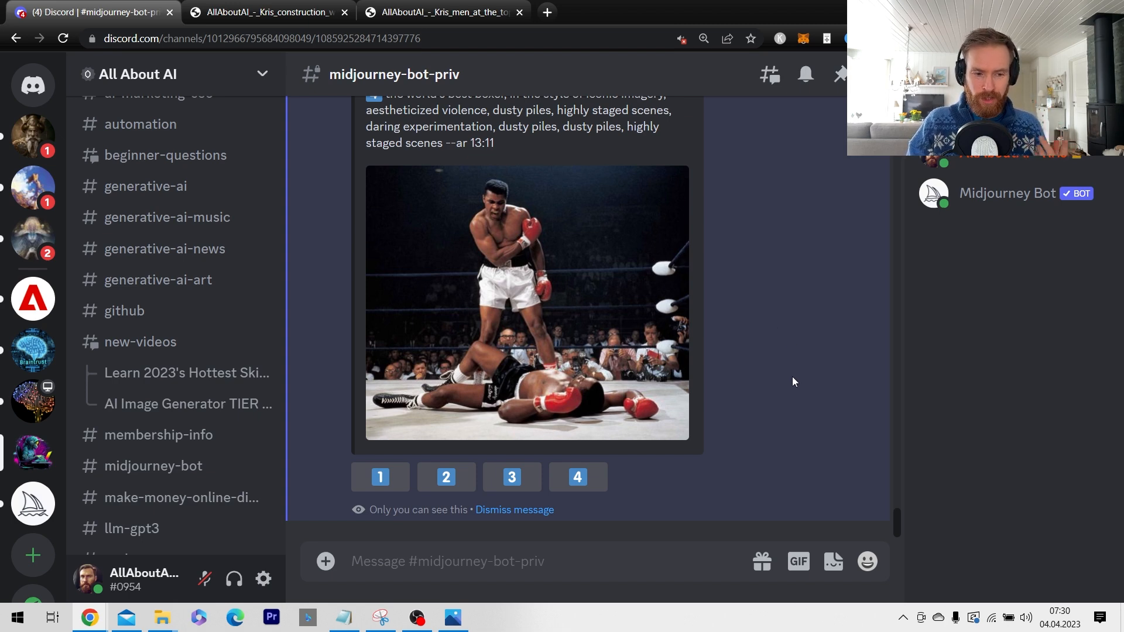
pyautogui.scroll(-3)
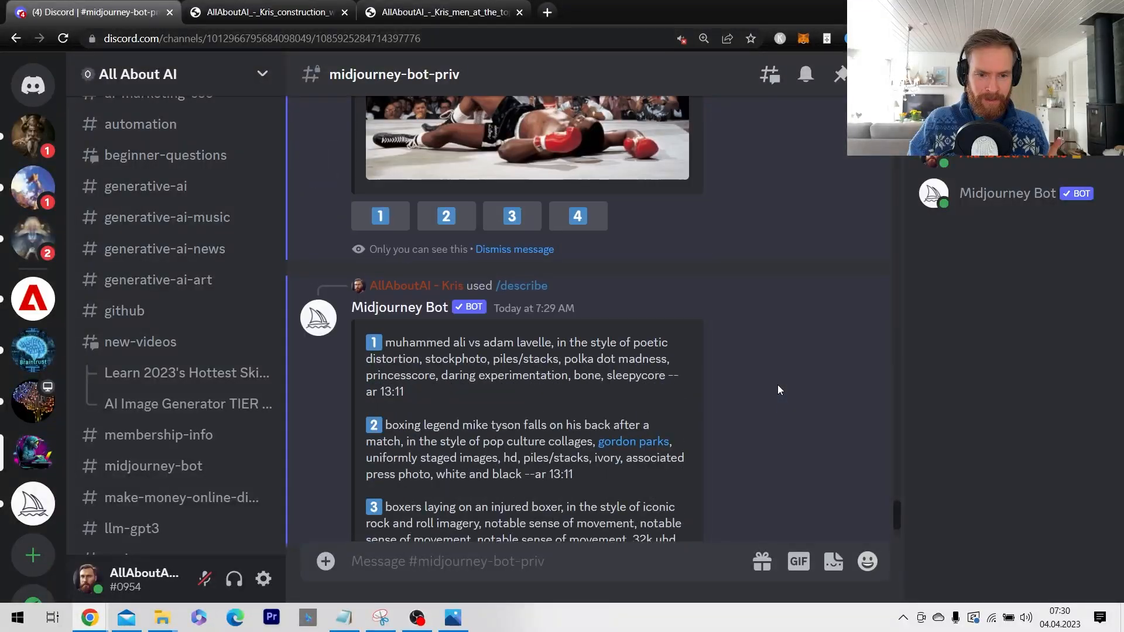
pyautogui.scroll(-3)
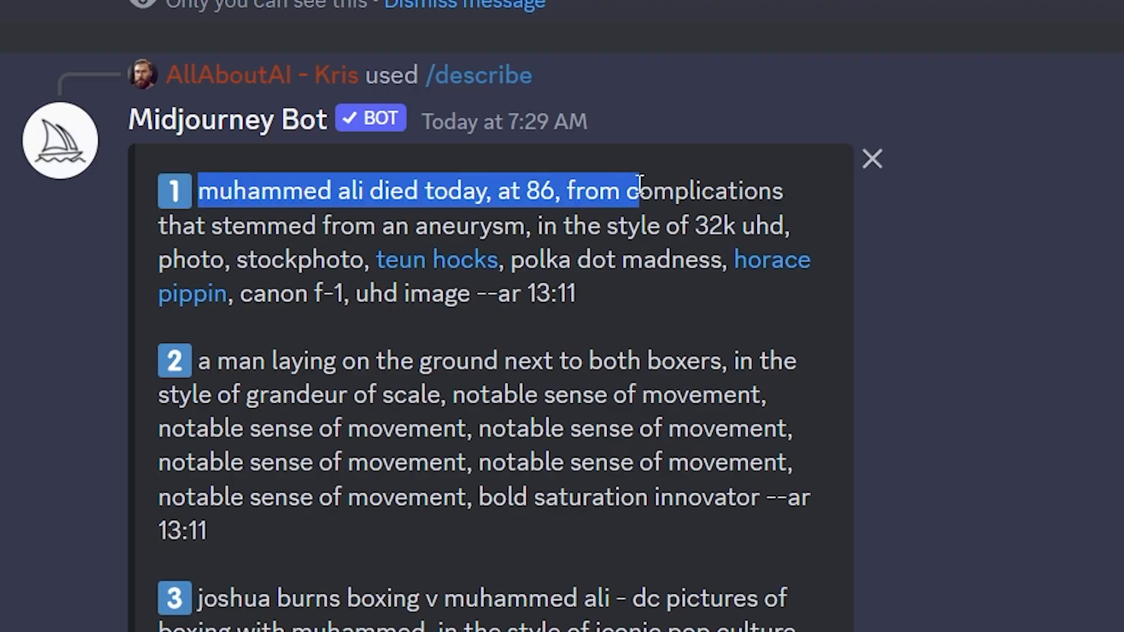
pyautogui.moveTo(634, 190); pyautogui.dragTo(384, 224)
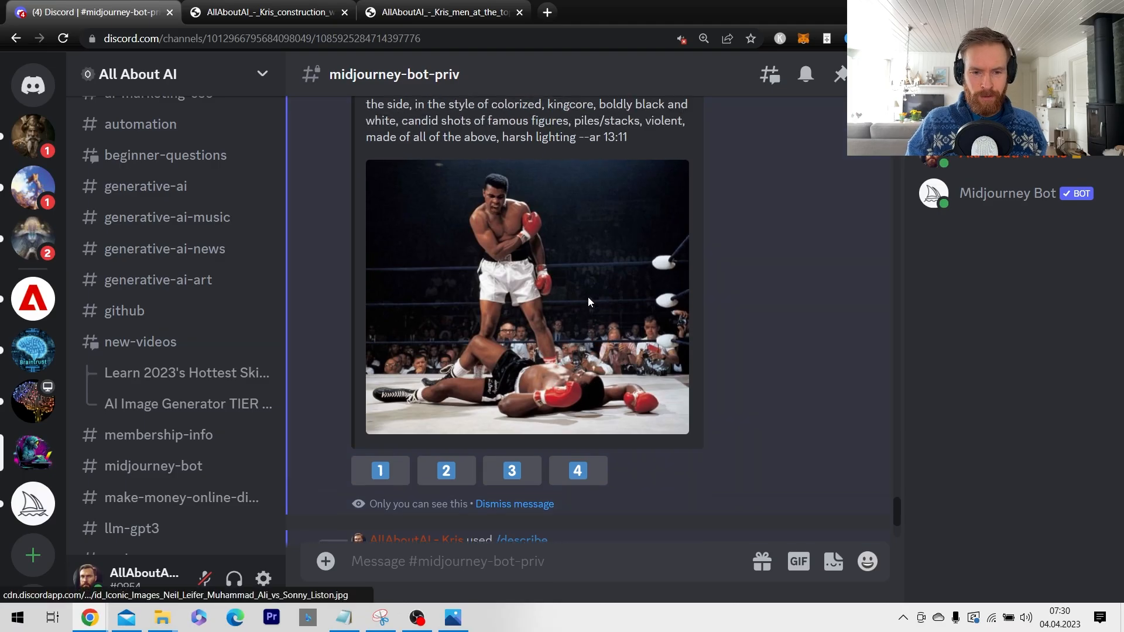
pyautogui.scroll(-3)
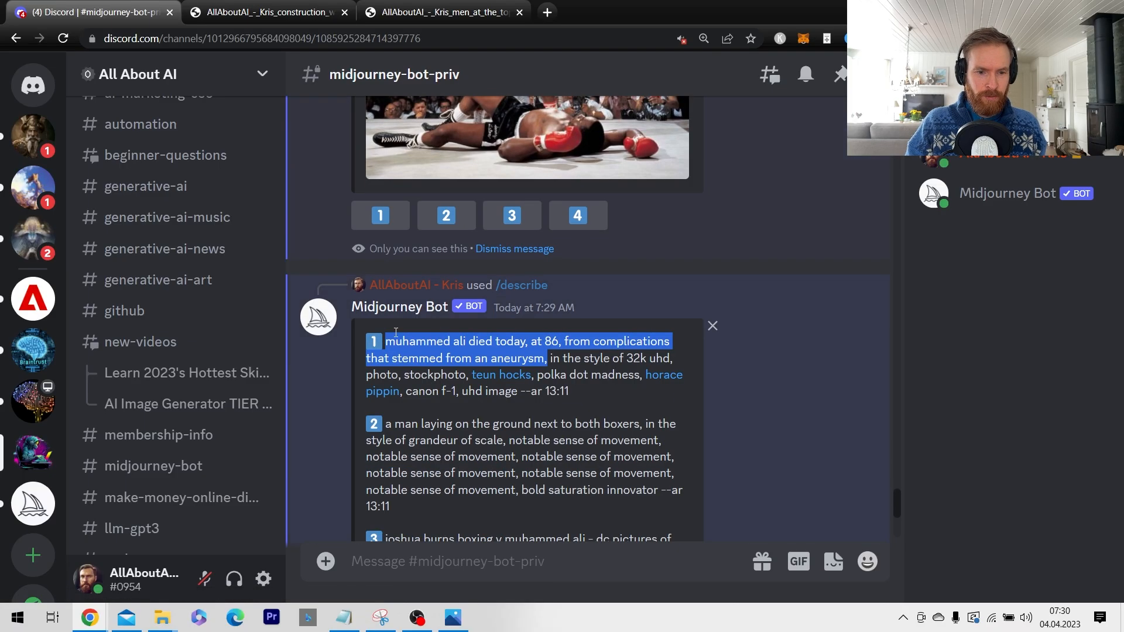
pyautogui.scroll(-3)
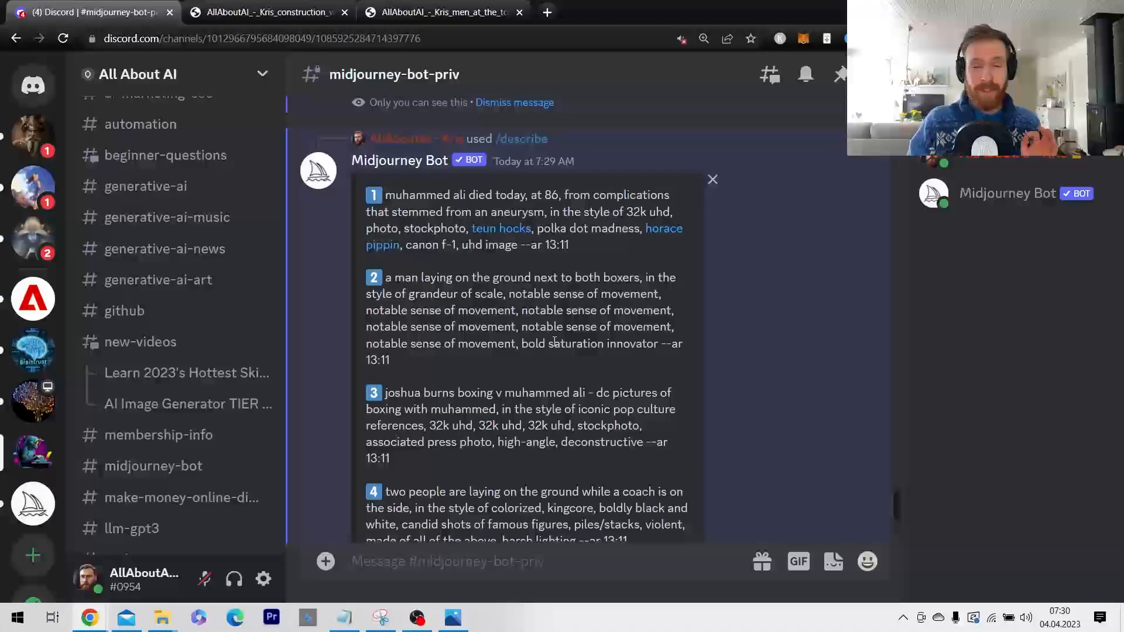
pyautogui.scroll(-3)
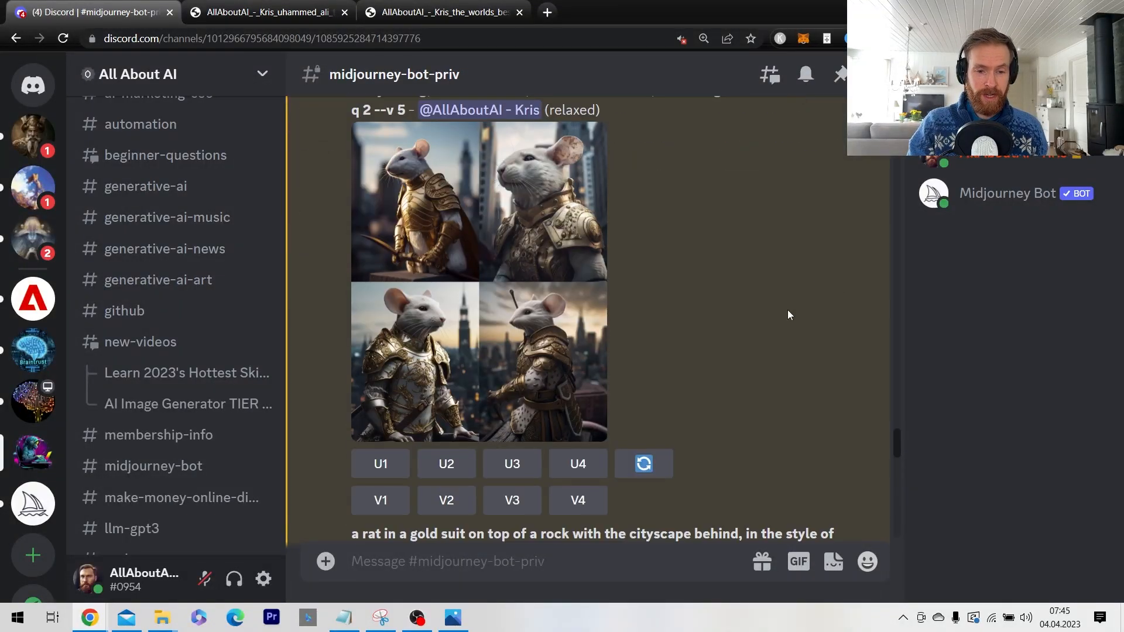
pyautogui.scroll(-3)
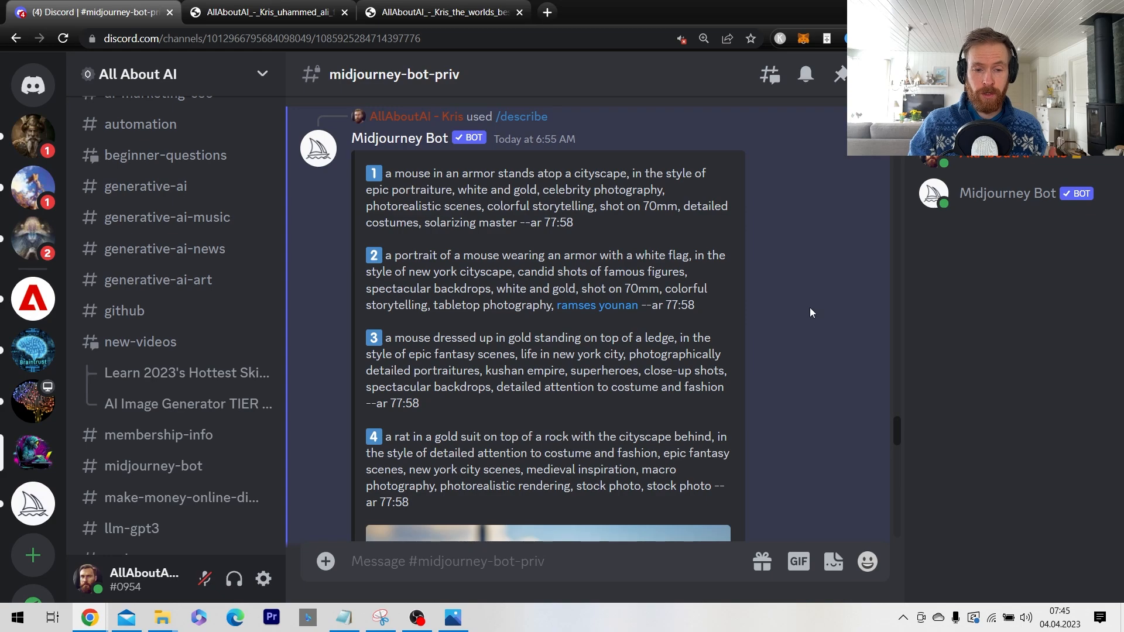
pyautogui.scroll(-3)
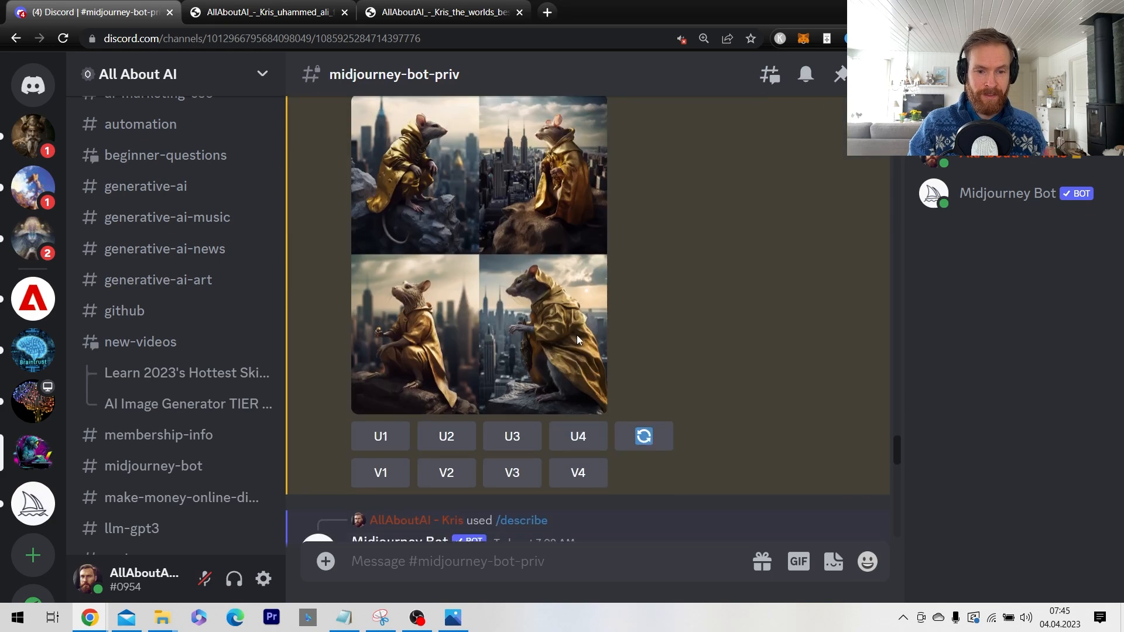
pyautogui.moveTo(667, 319)
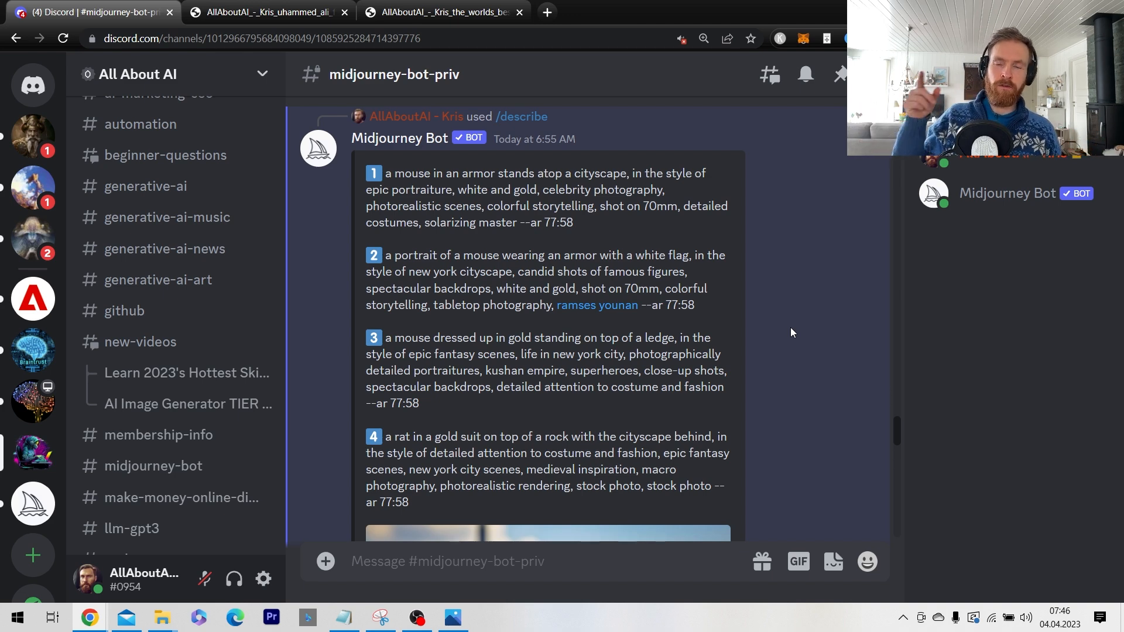
pyautogui.moveTo(798, 331)
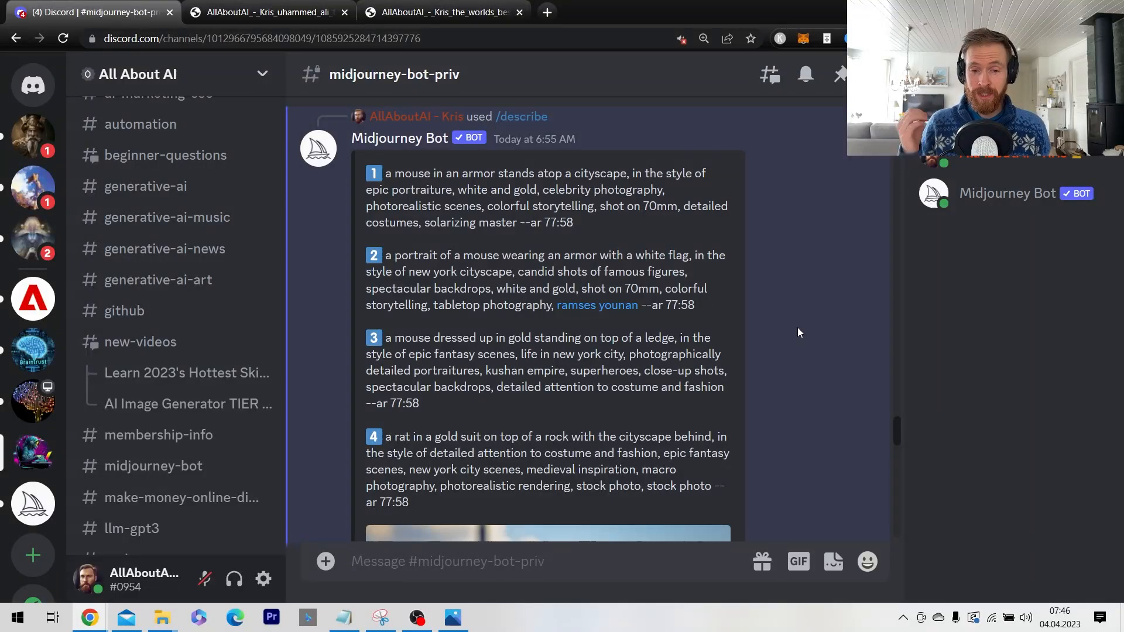
pyautogui.moveTo(830, 330)
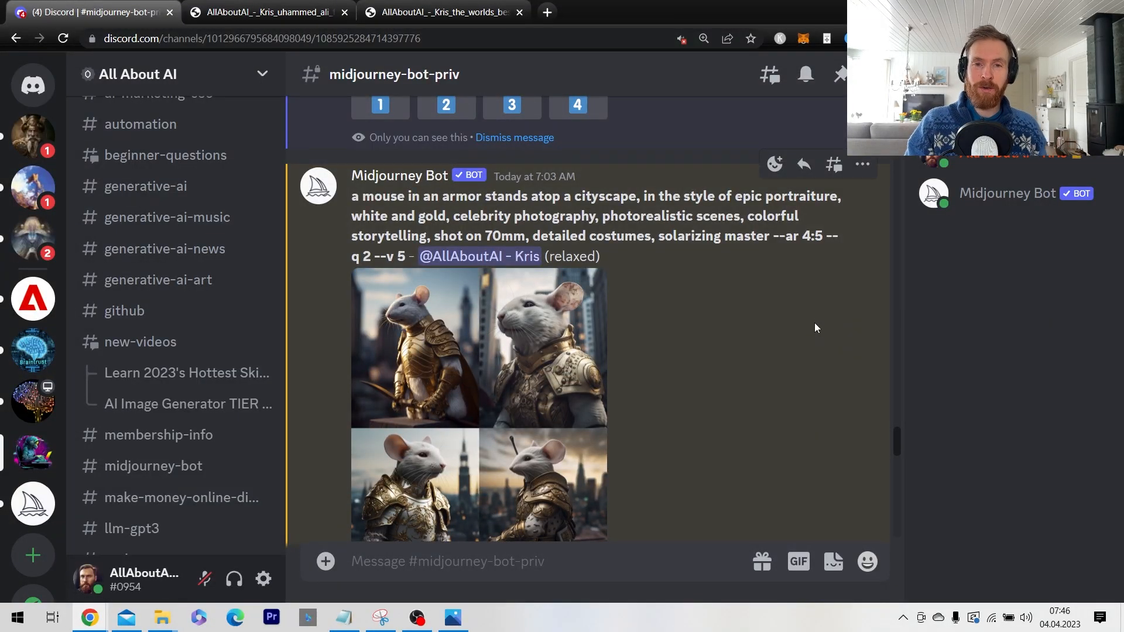
pyautogui.scroll(-3)
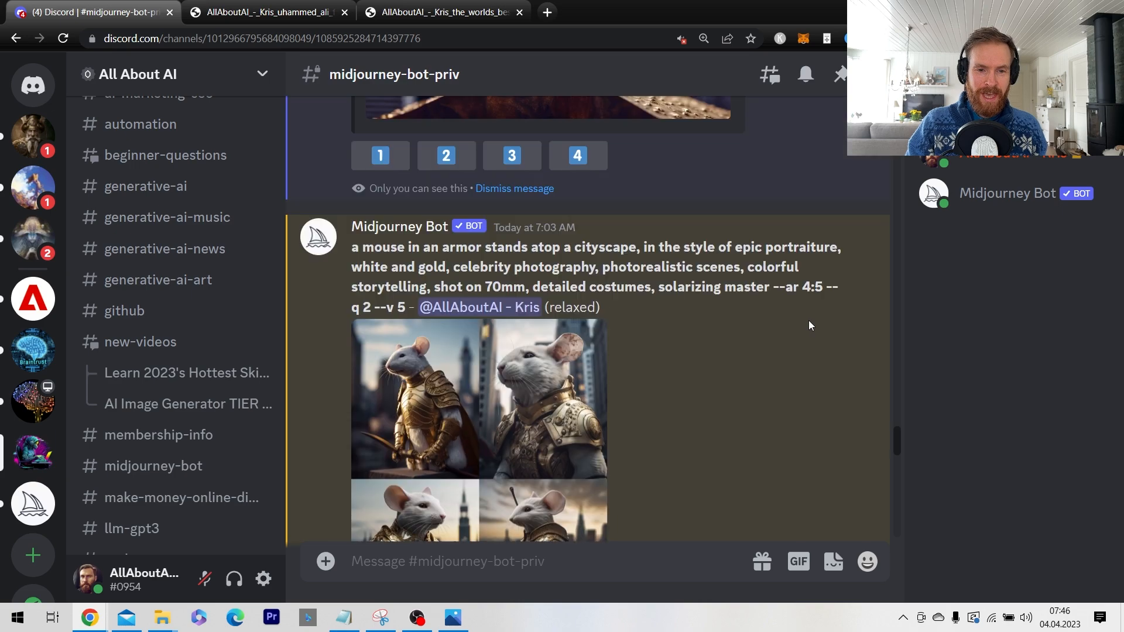
pyautogui.scroll(-3)
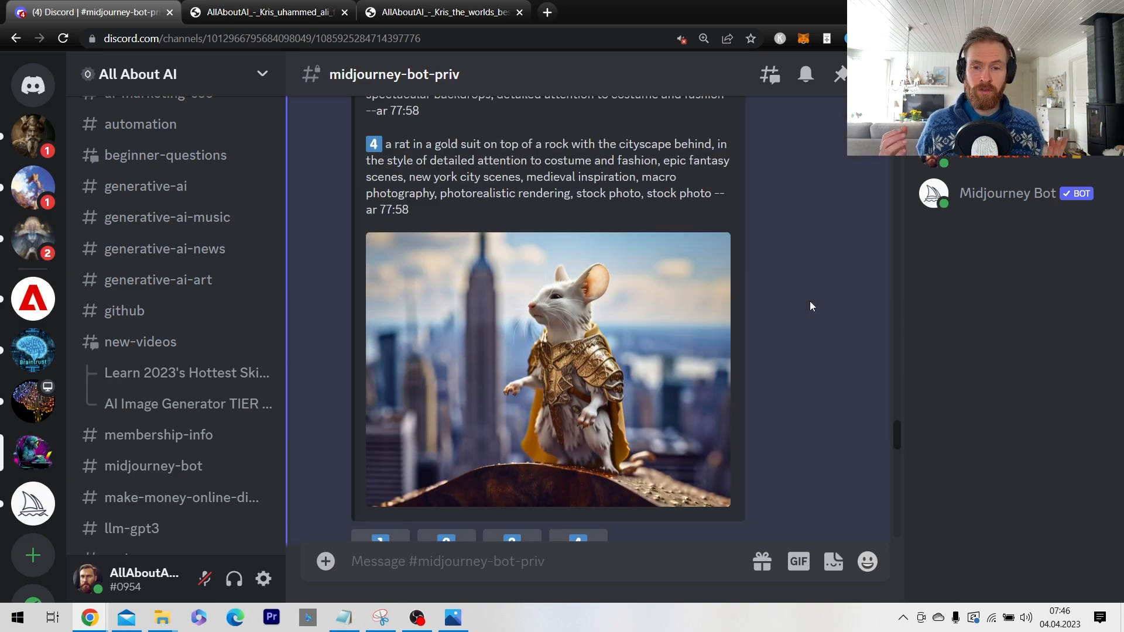